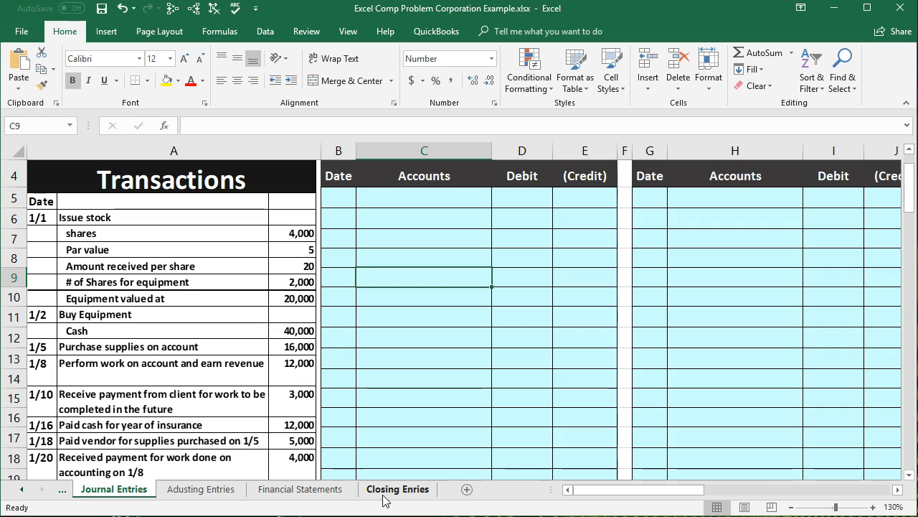
mouse_move(390, 496)
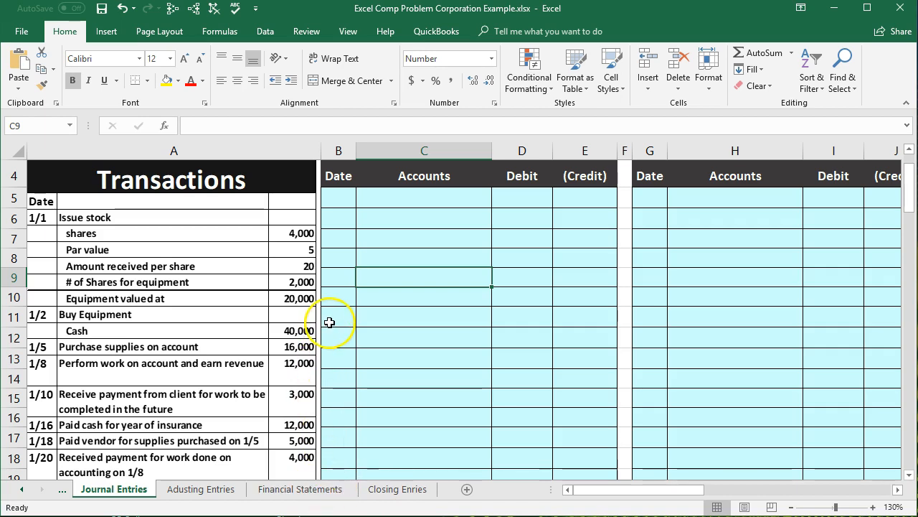
mouse_move(333, 313)
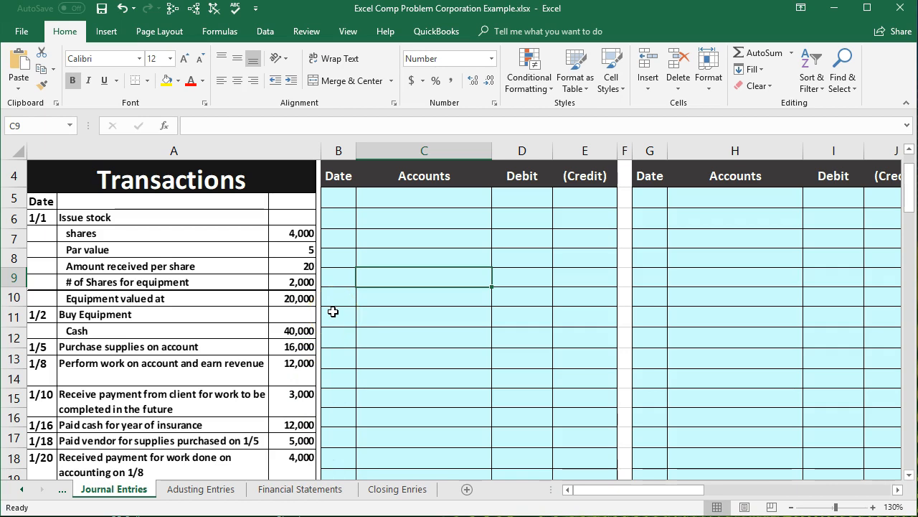
Trace precedents on January journal entry amounts to show their links into the Cash ledger
left_click(522, 316)
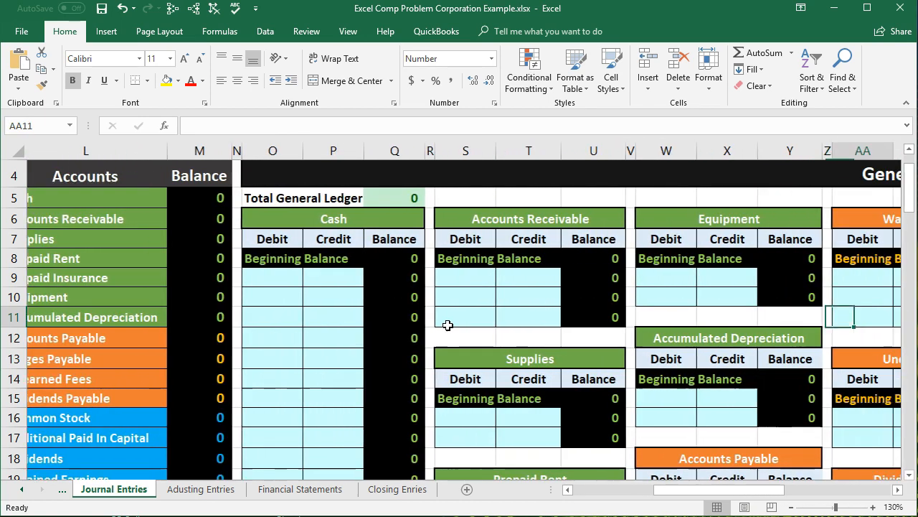
scroll("right", 3)
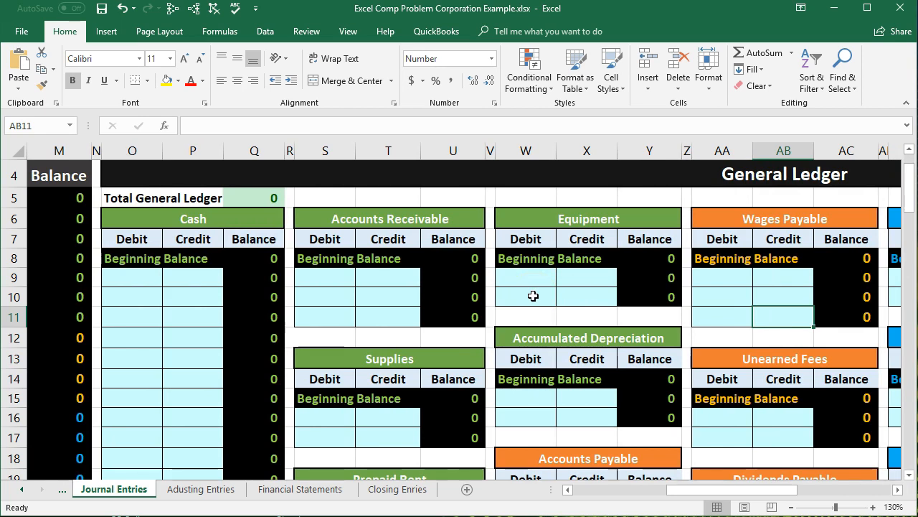
mouse_move(546, 283)
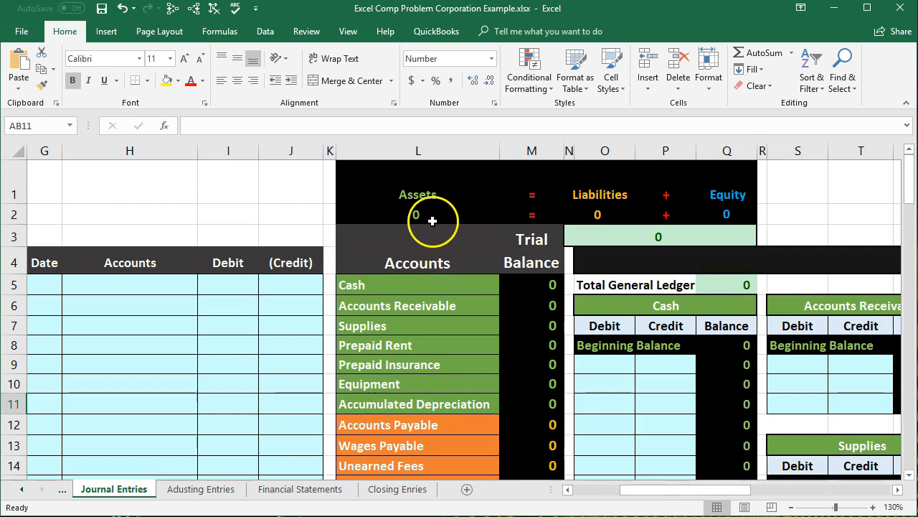
left_click(418, 214)
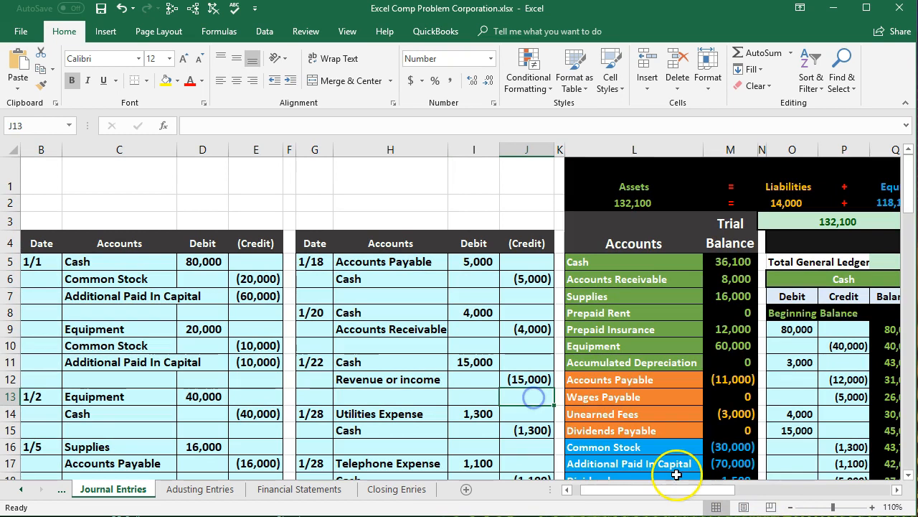
left_click(255, 313)
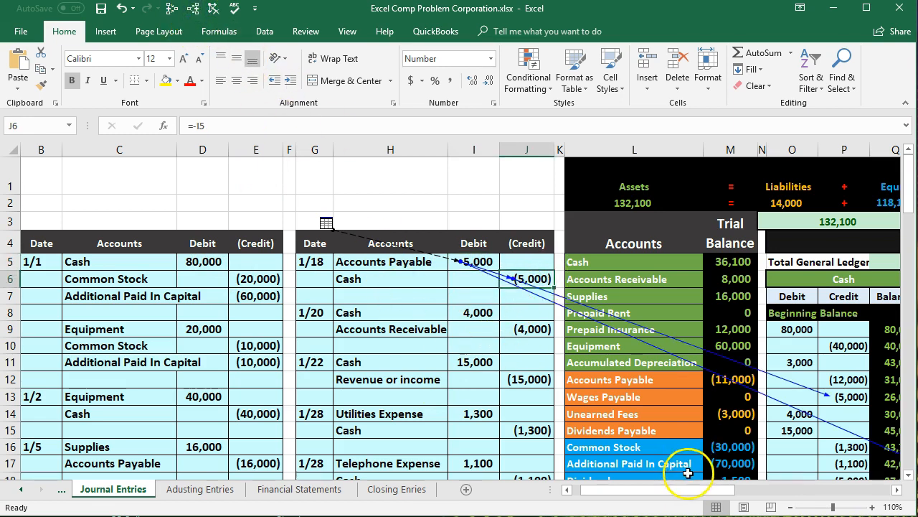
Trace the Cash and Accounts Payable trial balance cells back to their general ledger accounts
scroll("right", 3)
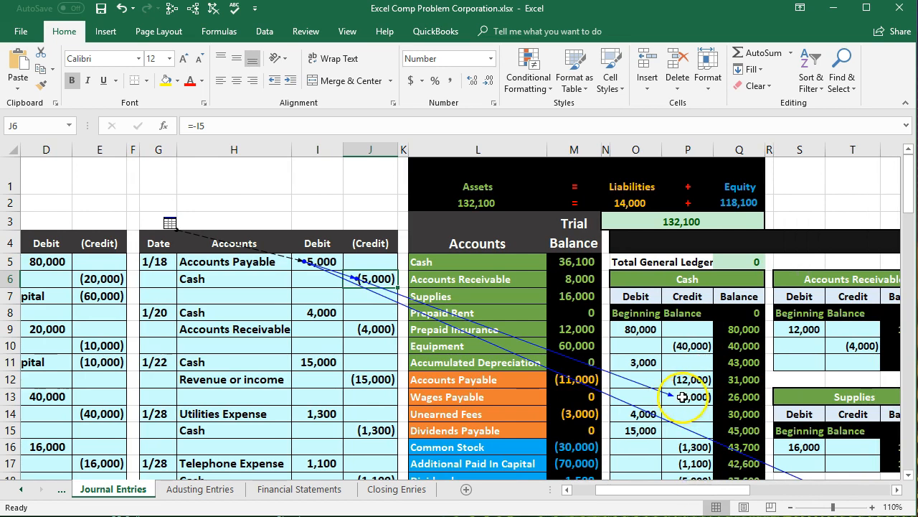
scroll("down", 3)
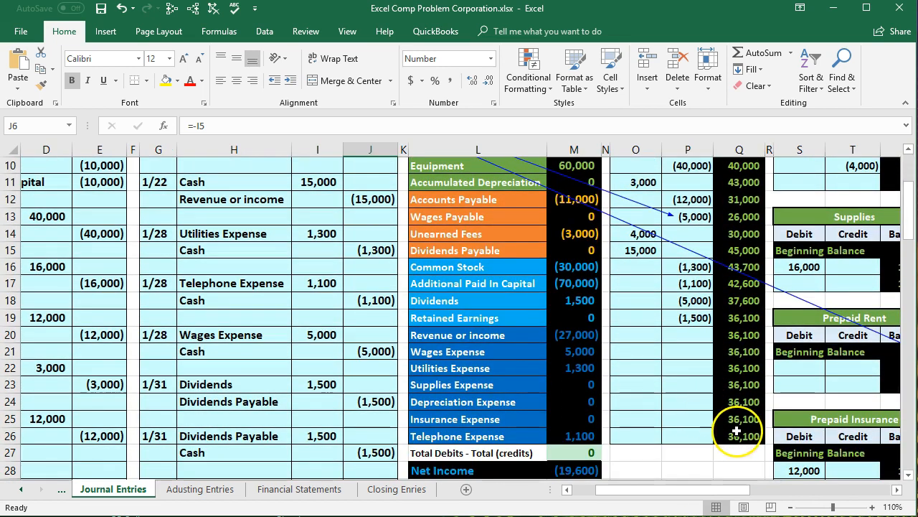
left_click(740, 436)
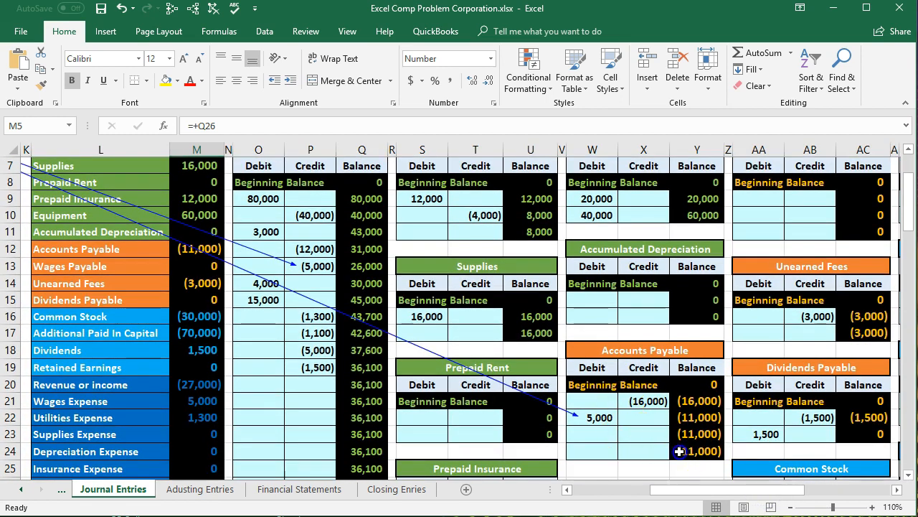
left_click(198, 249)
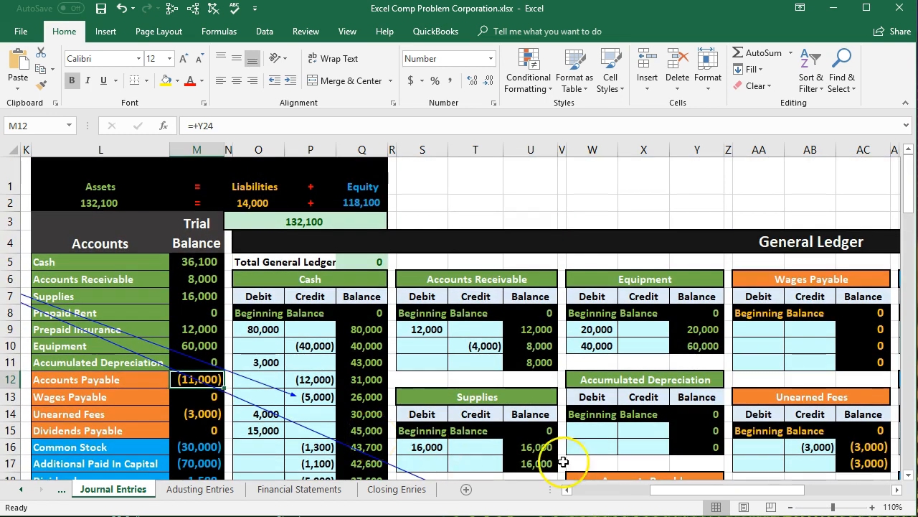
scroll("left", 3)
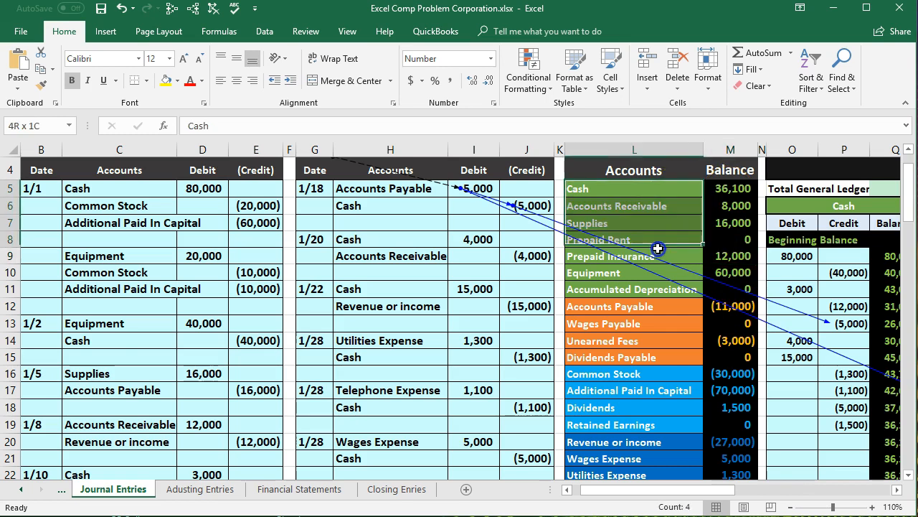
left_click(610, 306)
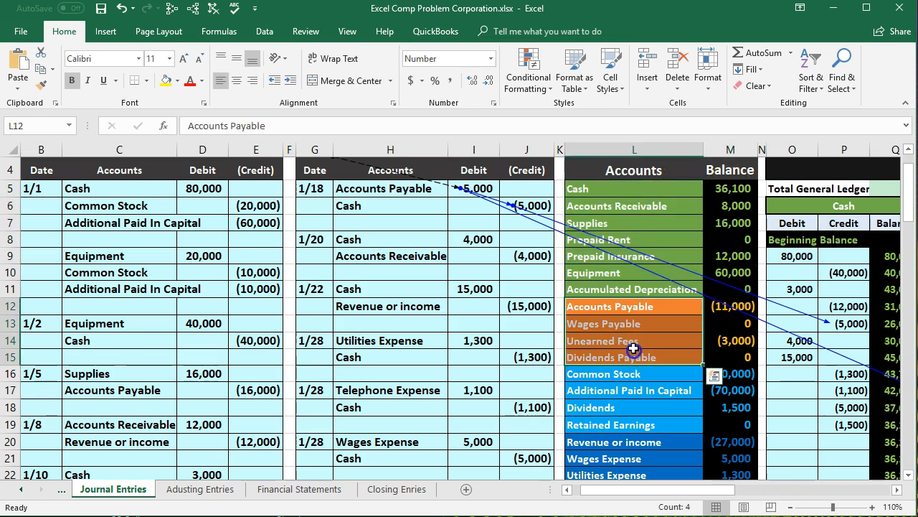
scroll("down", 3)
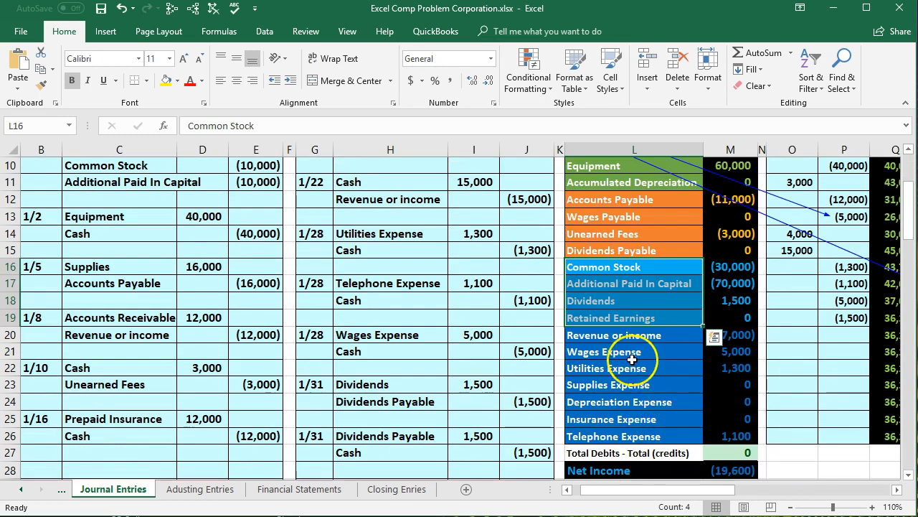
left_click(635, 334)
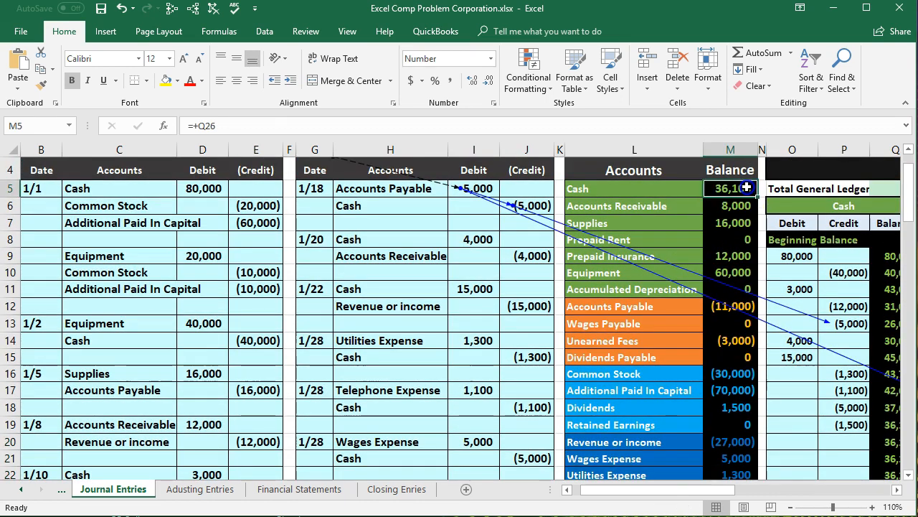
left_click(730, 340)
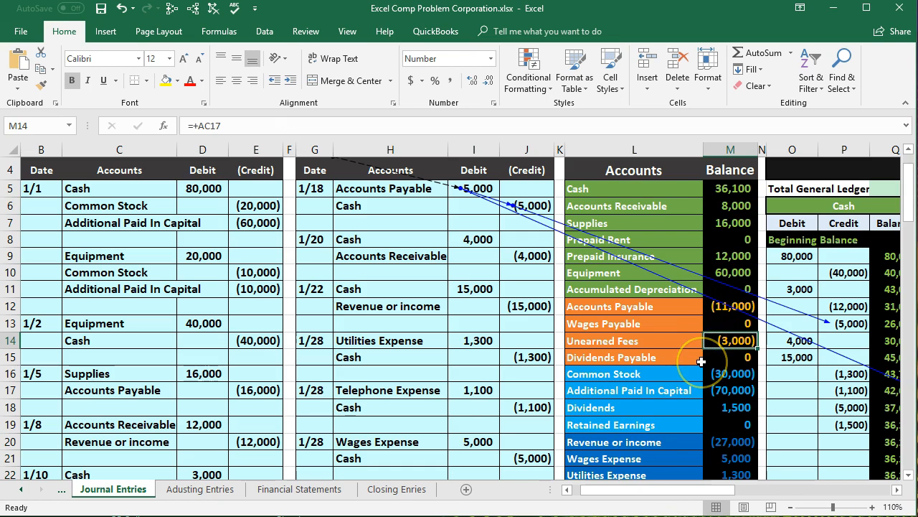
mouse_move(700, 373)
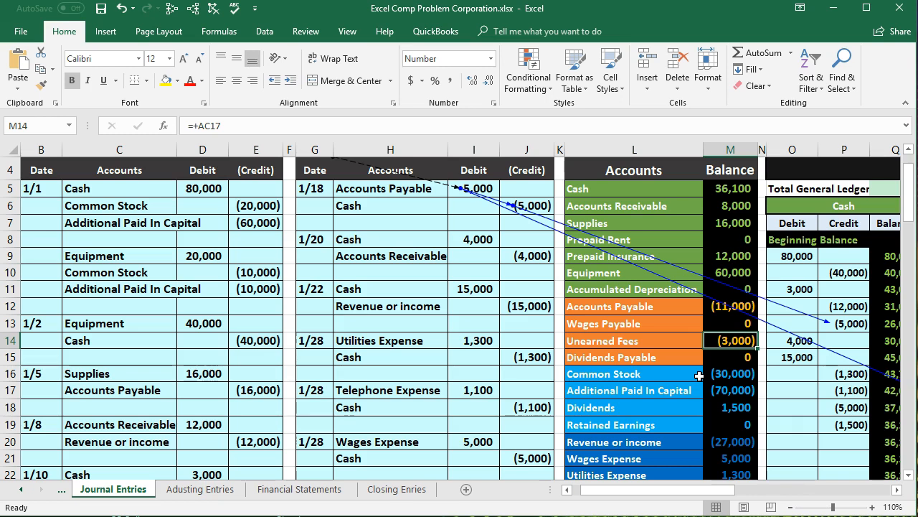
scroll("down", 3)
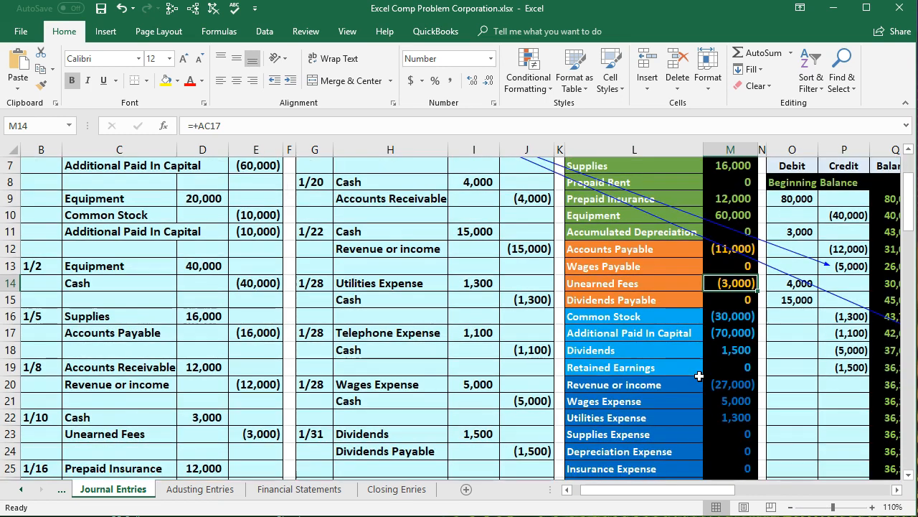
scroll("down", 3)
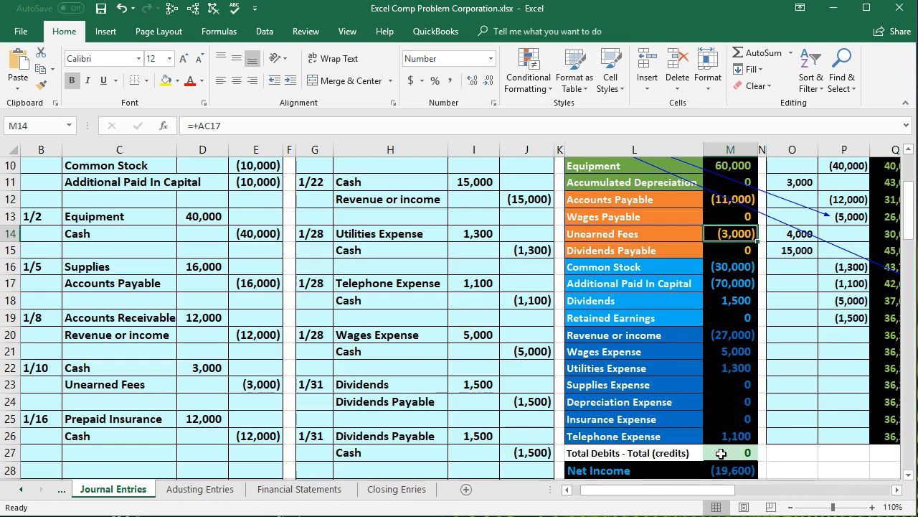
double_click(731, 452)
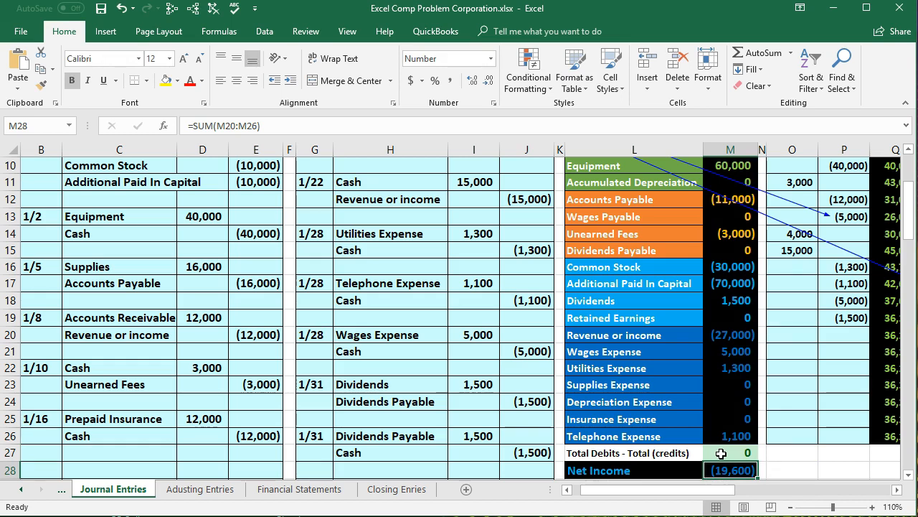
left_click(730, 452)
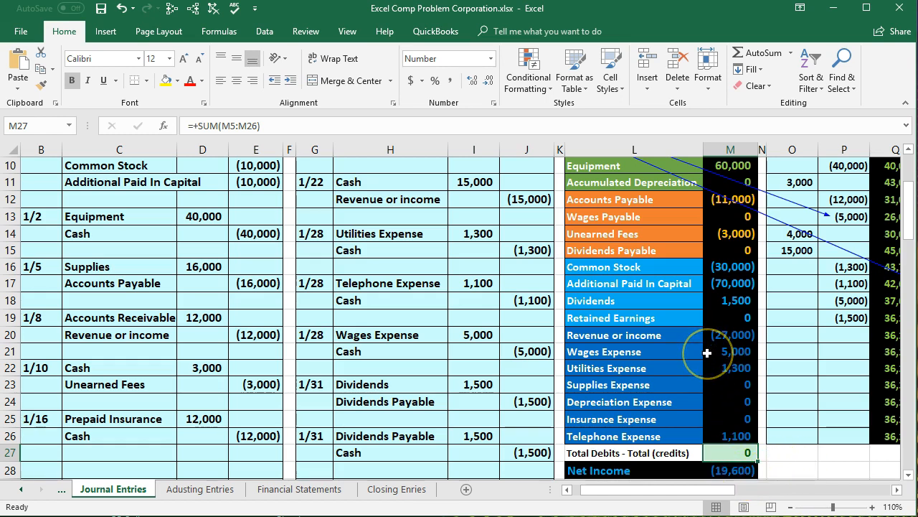
left_click(730, 471)
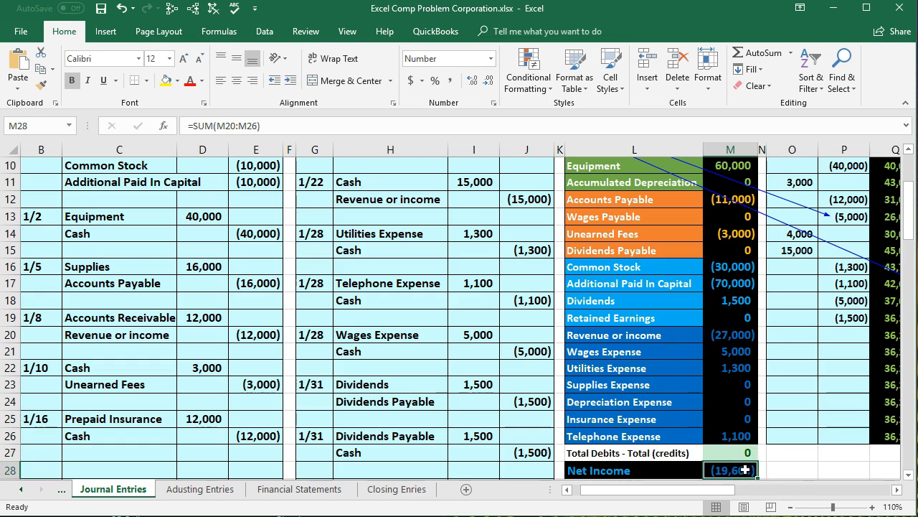
double_click(730, 471)
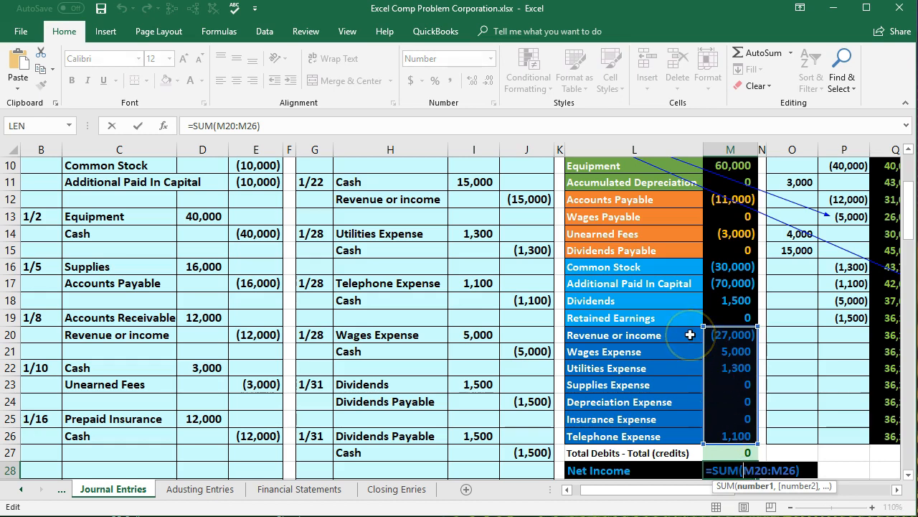
mouse_move(689, 372)
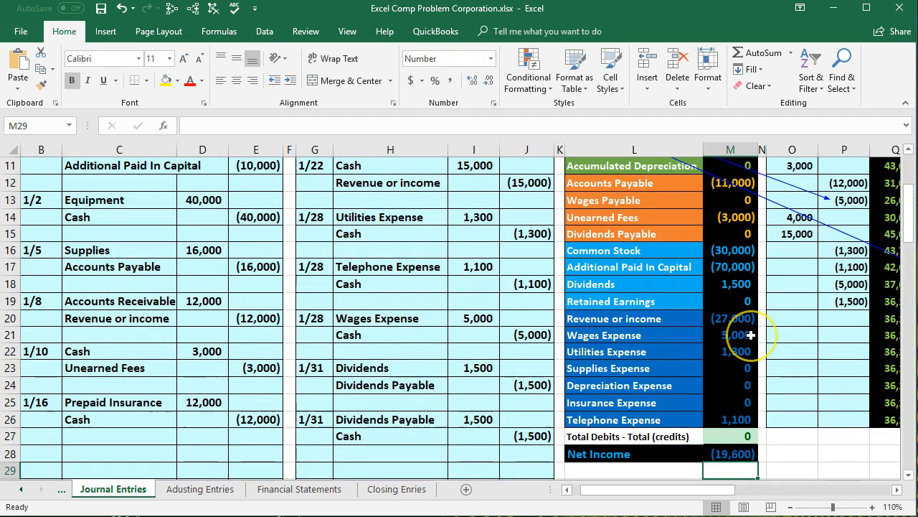
left_click(731, 454)
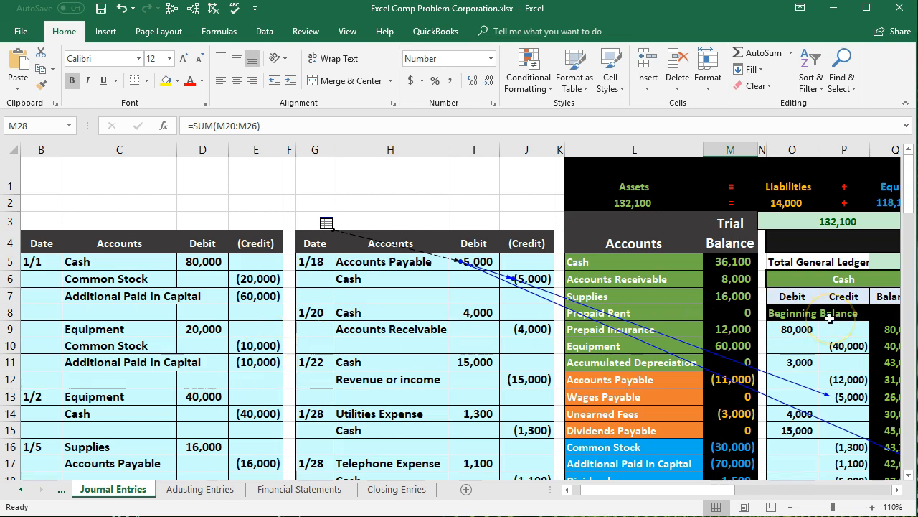
mouse_move(761, 310)
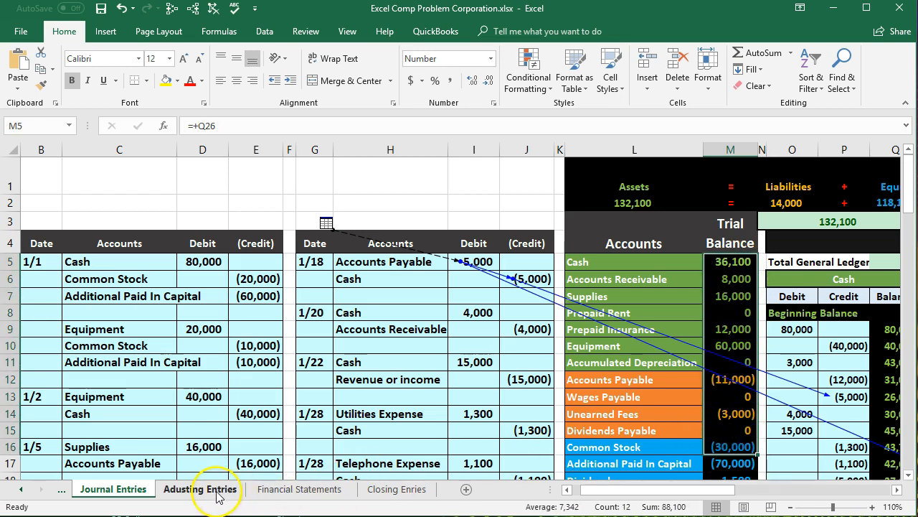
Inspect the Supplies adjustment and adjusted net income formulas, then move to the Financial Statements sheet
left_click(200, 488)
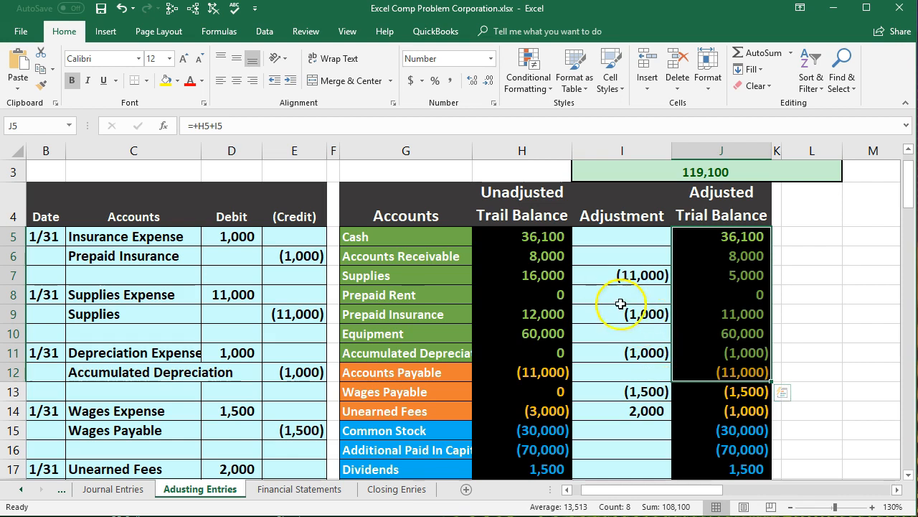
left_click(623, 275)
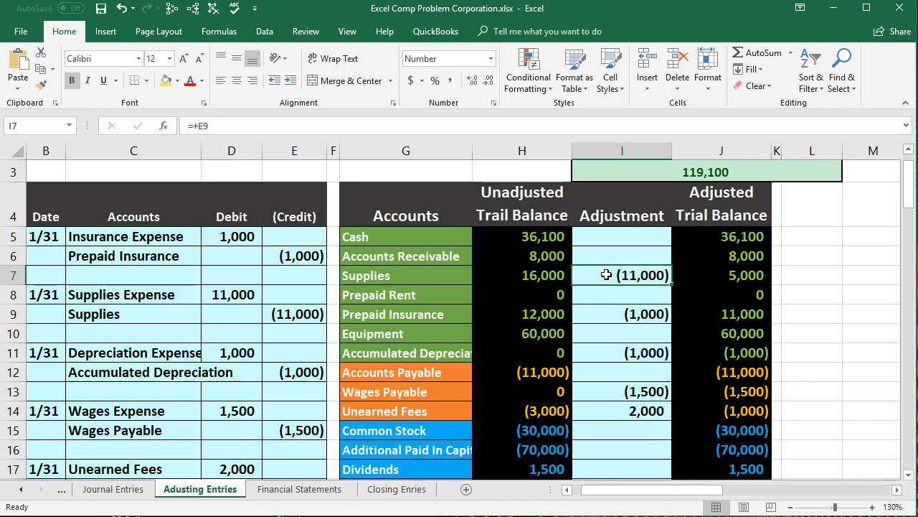
scroll("down", 3)
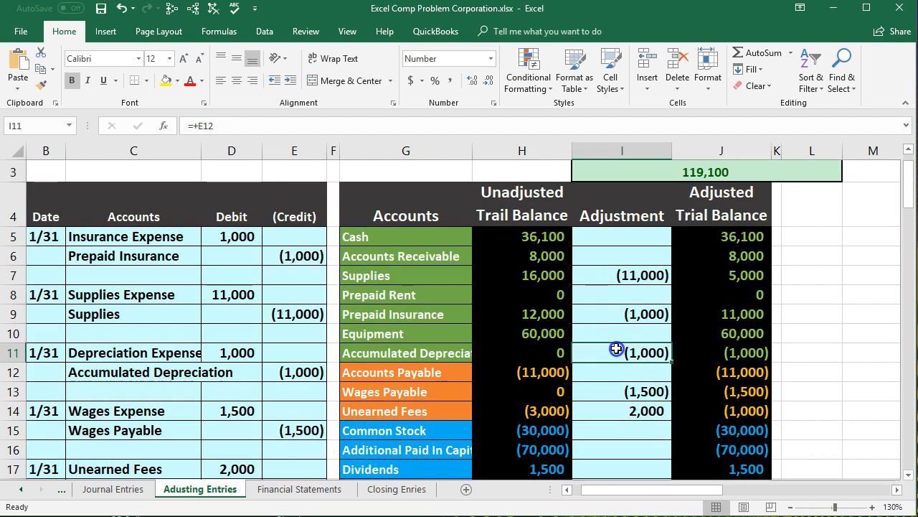
mouse_move(601, 311)
type("=SUM(I19:I25)")
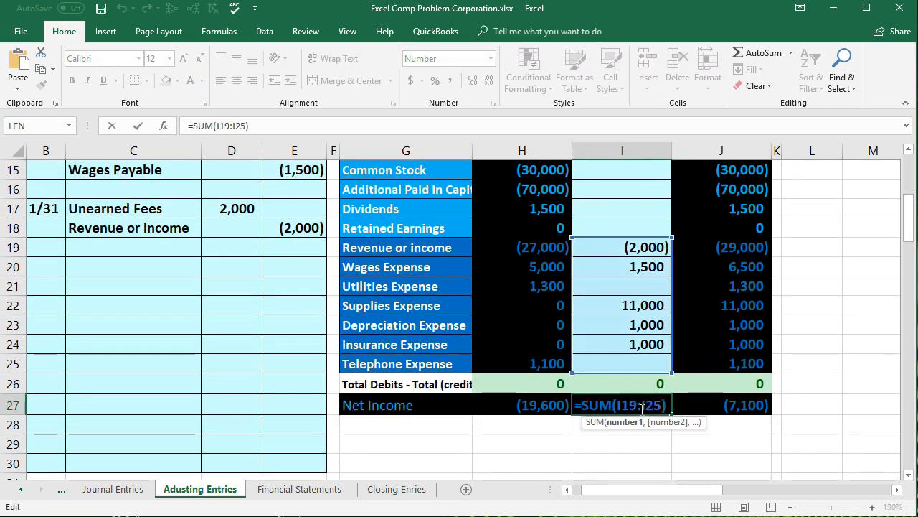
key("enter")
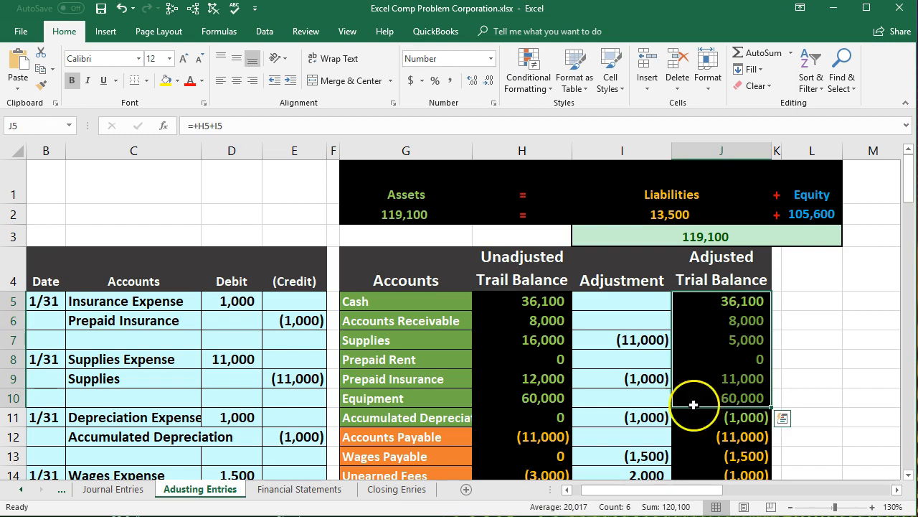
left_click(300, 488)
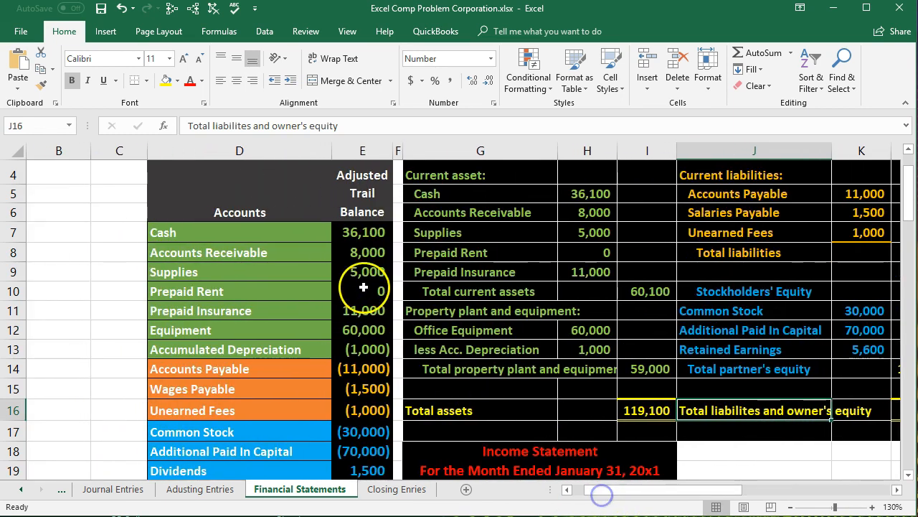
Check the Supplies and current asset balance formulas, then move to the Closing Entries sheet
left_click(362, 271)
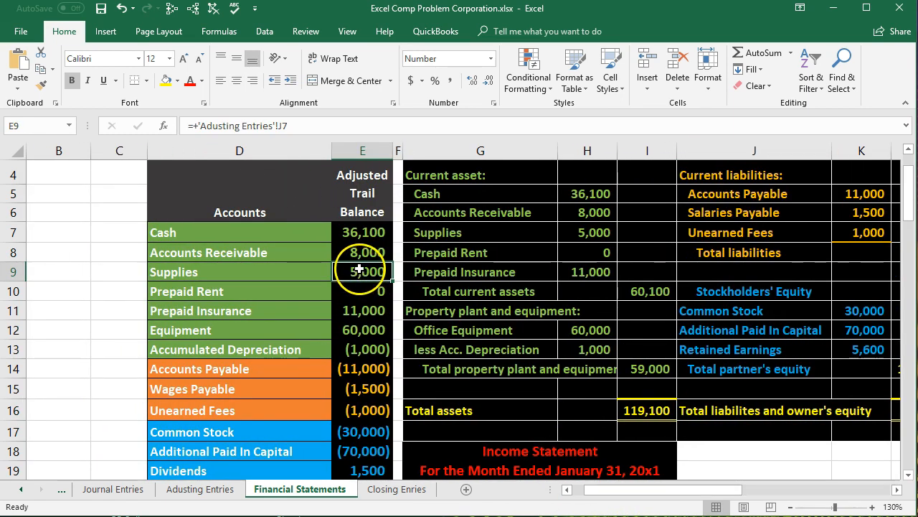
left_click(362, 189)
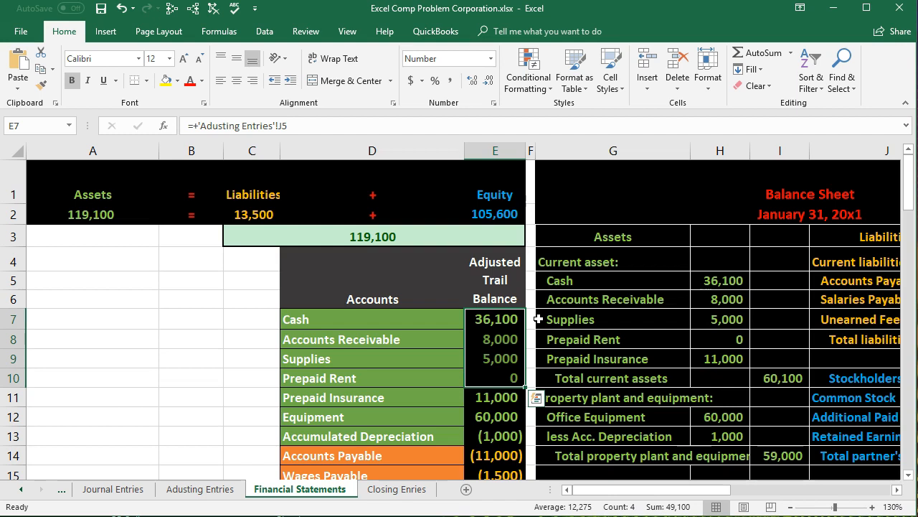
mouse_move(396, 488)
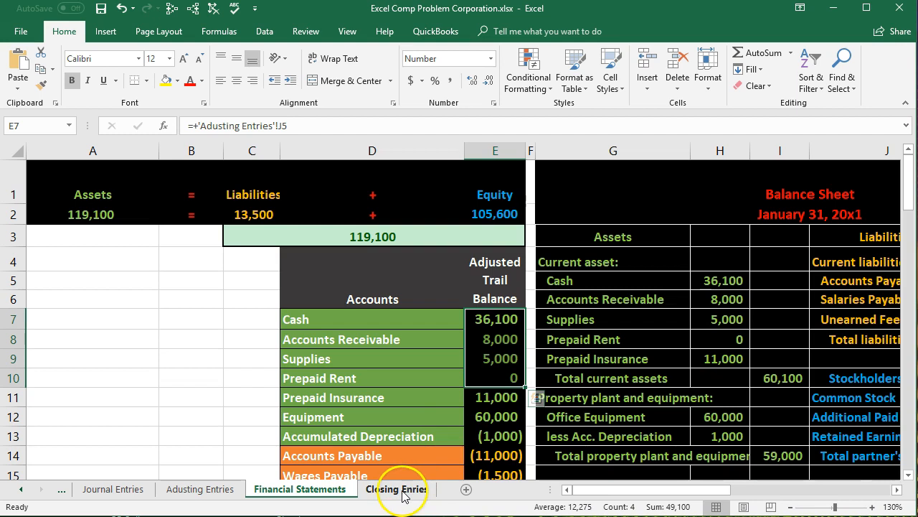
left_click(396, 488)
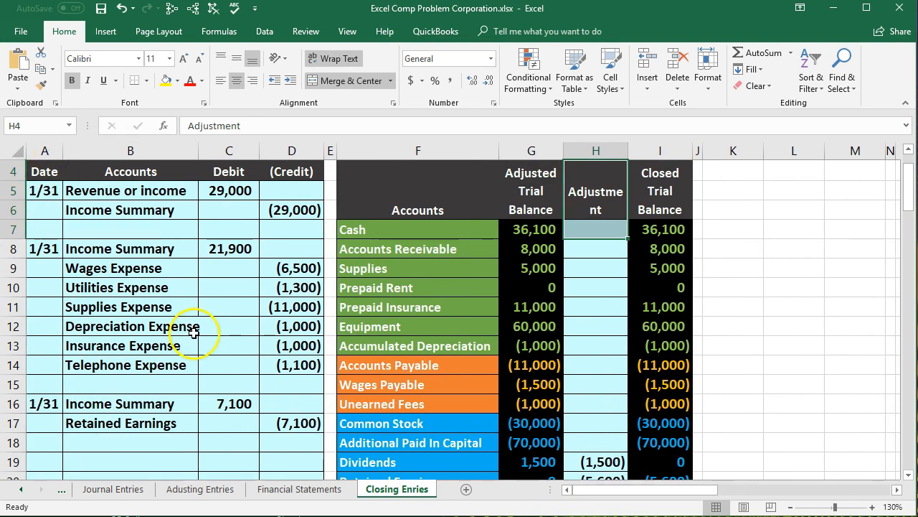
mouse_move(387, 403)
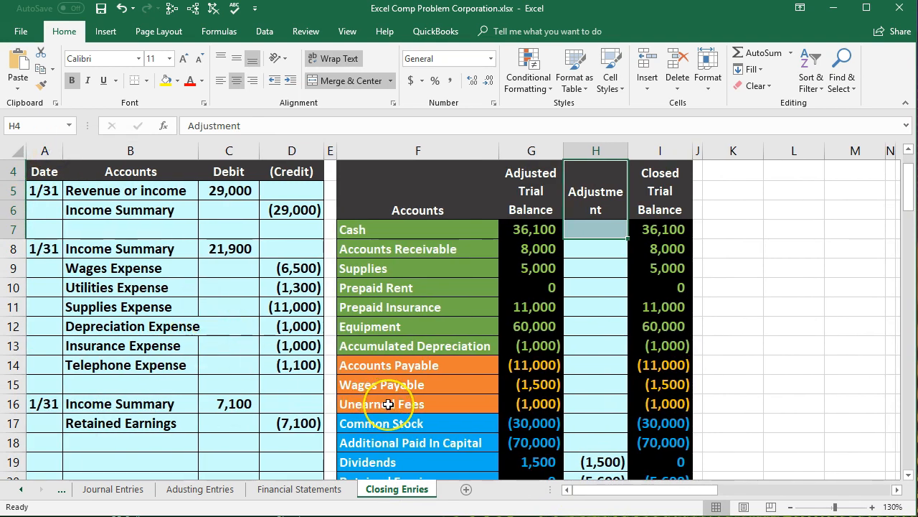
scroll("down", 3)
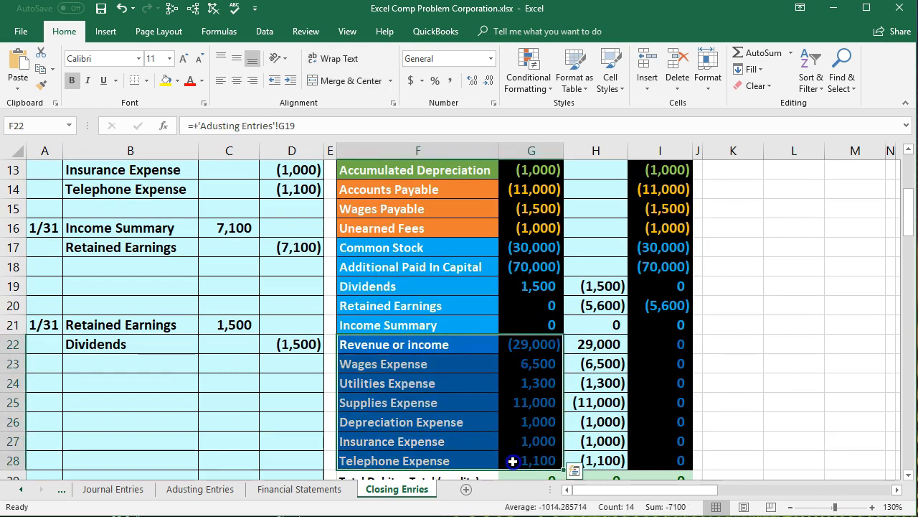
left_click(418, 285)
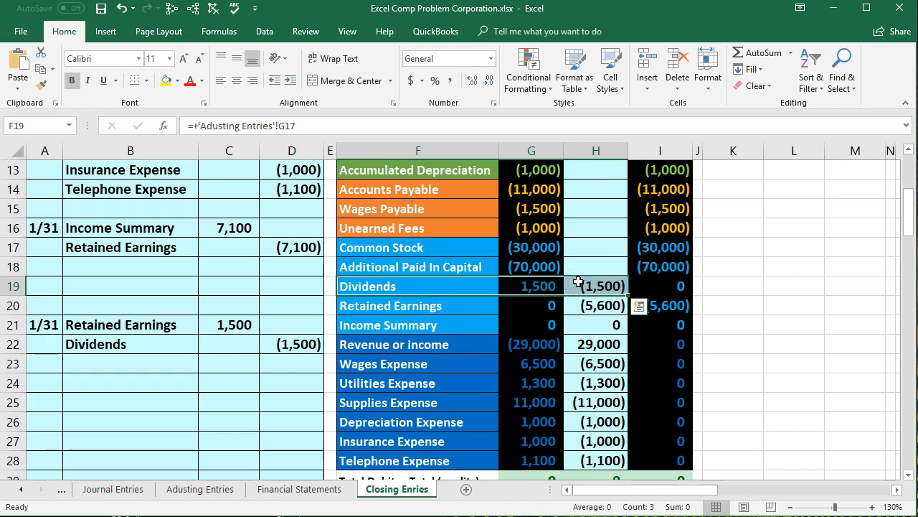
left_click(595, 304)
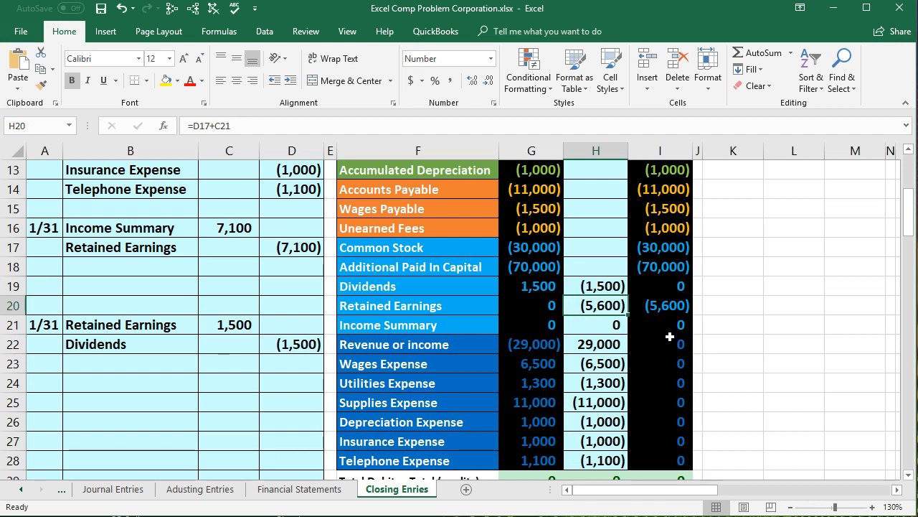
left_click(660, 285)
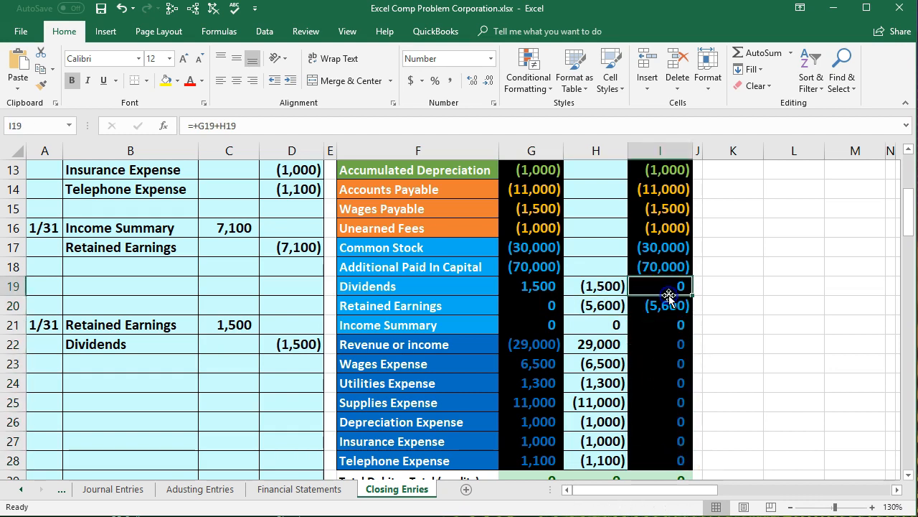
scroll("up", 3)
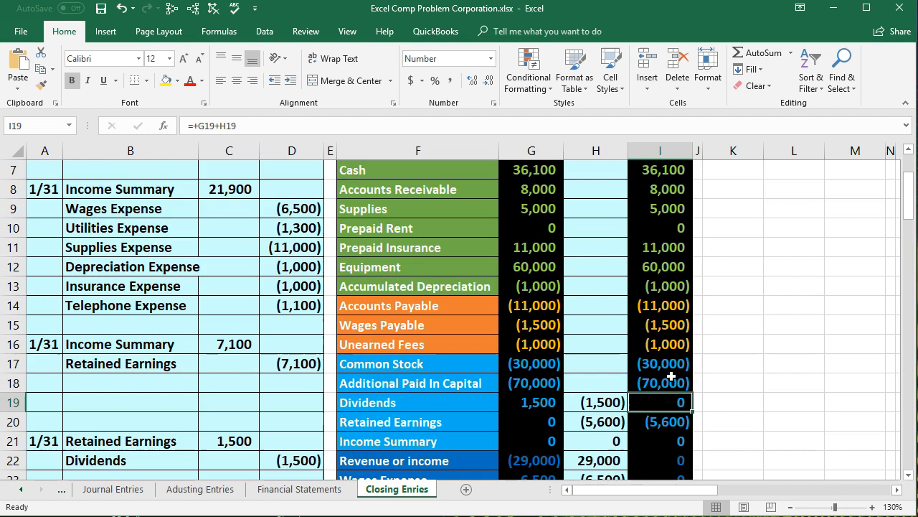
scroll("down", 3)
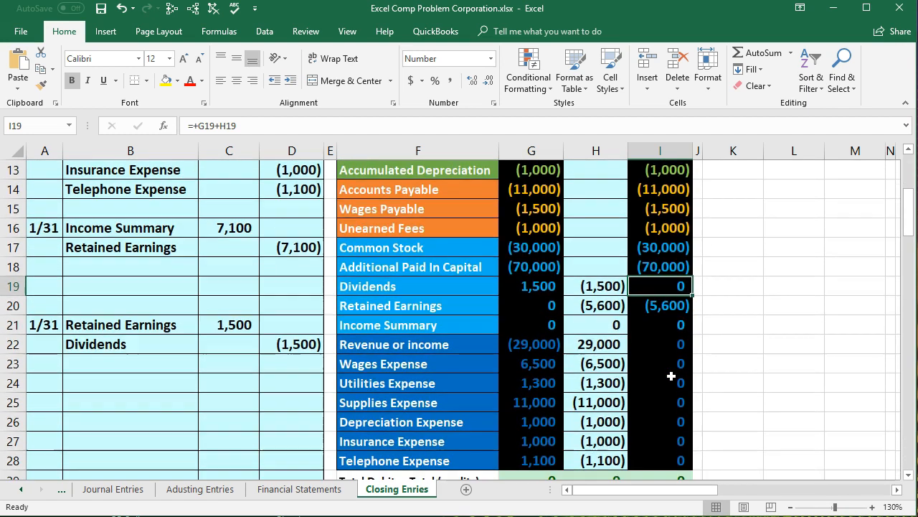